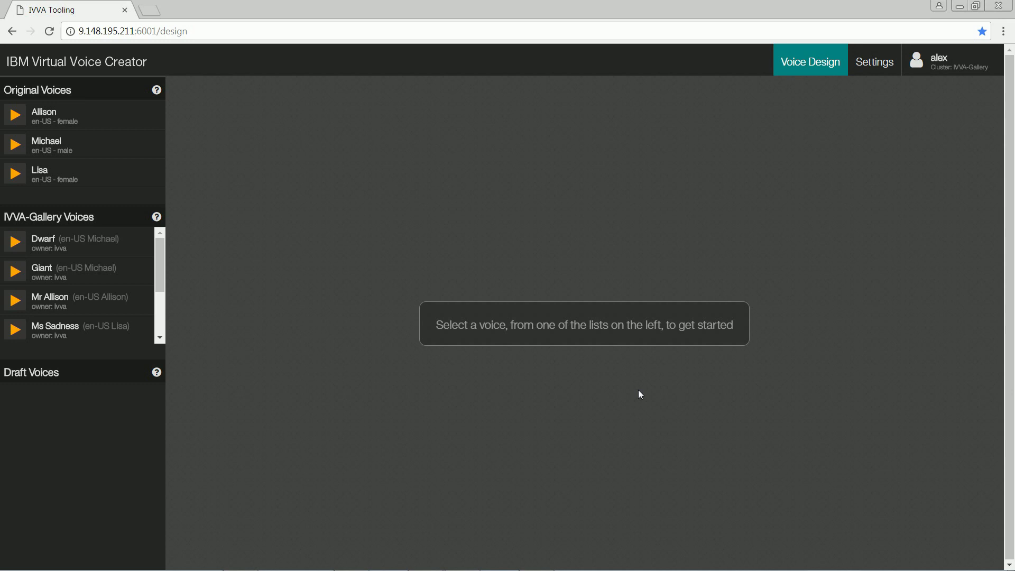
# Step: Choose Allison and play the typed sentence "You can change my voice however you wish."
pyautogui.click(53, 115)
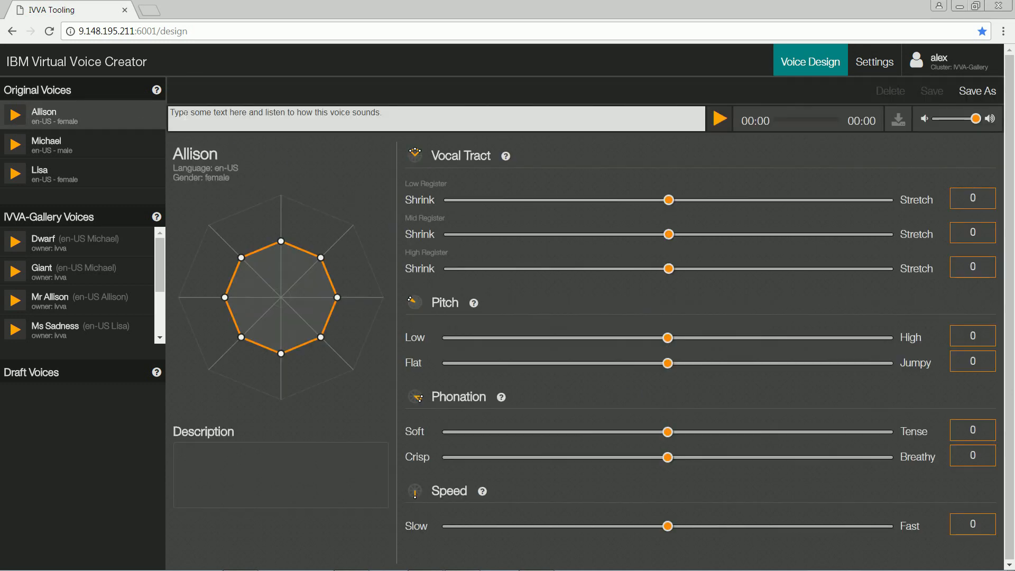
pyautogui.write('You can change')
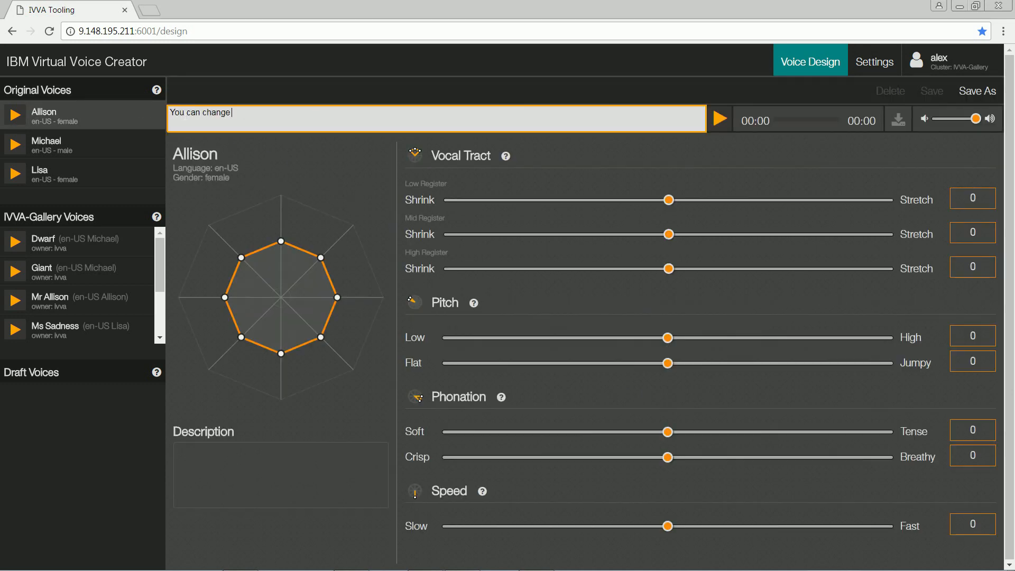
pyautogui.write('my voice however you')
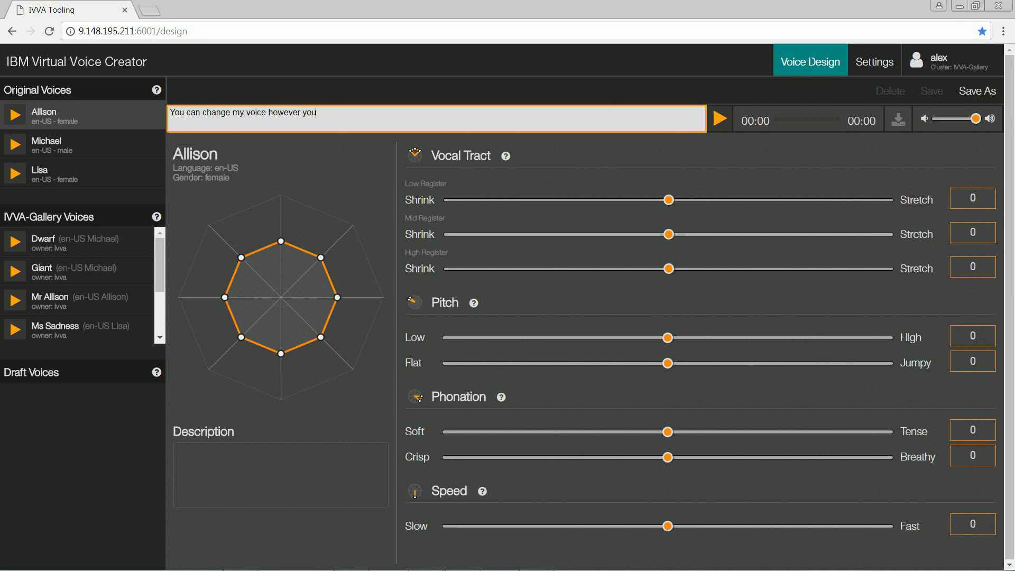
pyautogui.write('wish.')
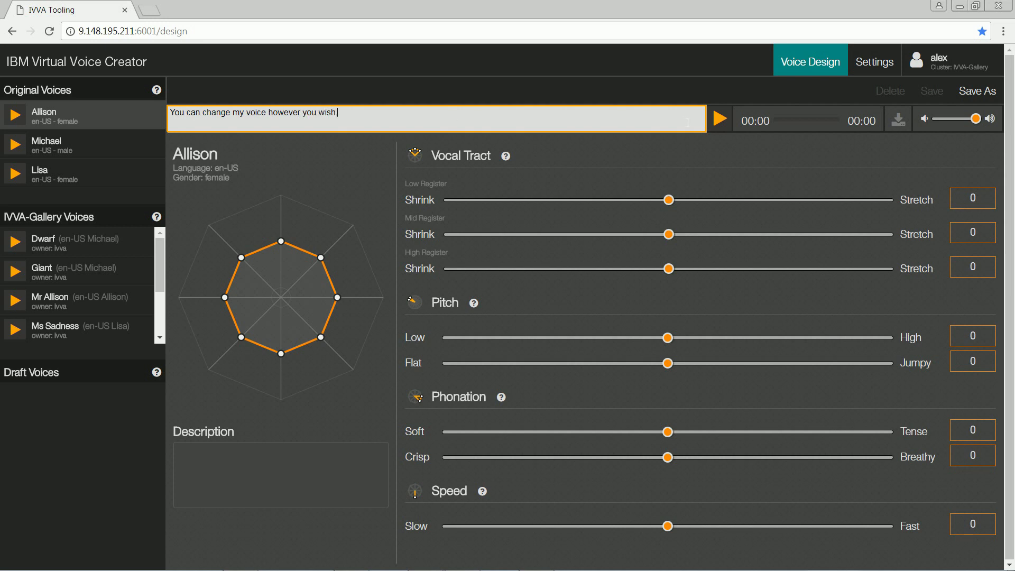
pyautogui.click(719, 120)
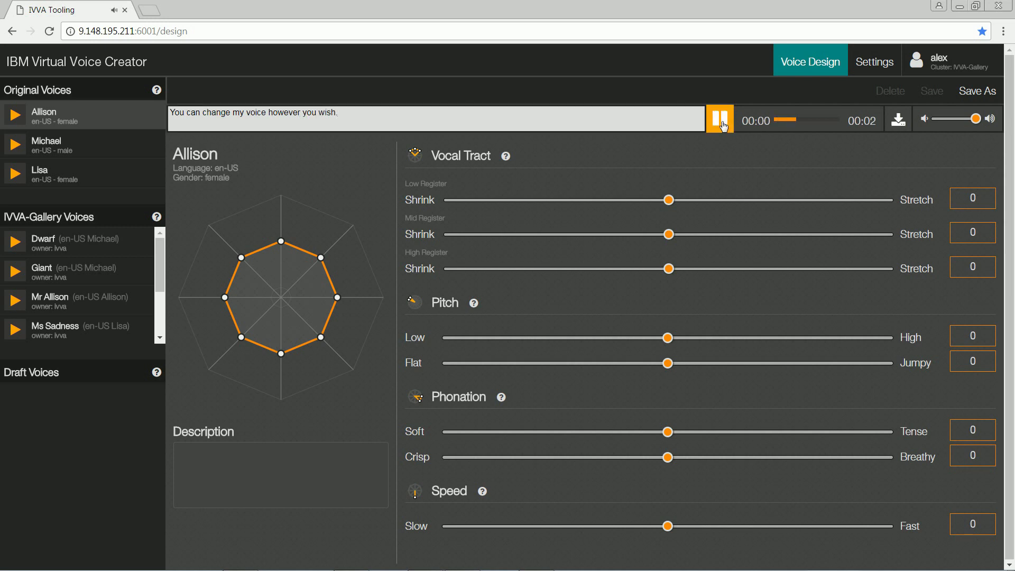
# Step: Shrink the Low, Mid and High vocal tract registers to -94, -86, -97 and preview the result
pyautogui.moveTo(668, 200); pyautogui.dragTo(653, 200)
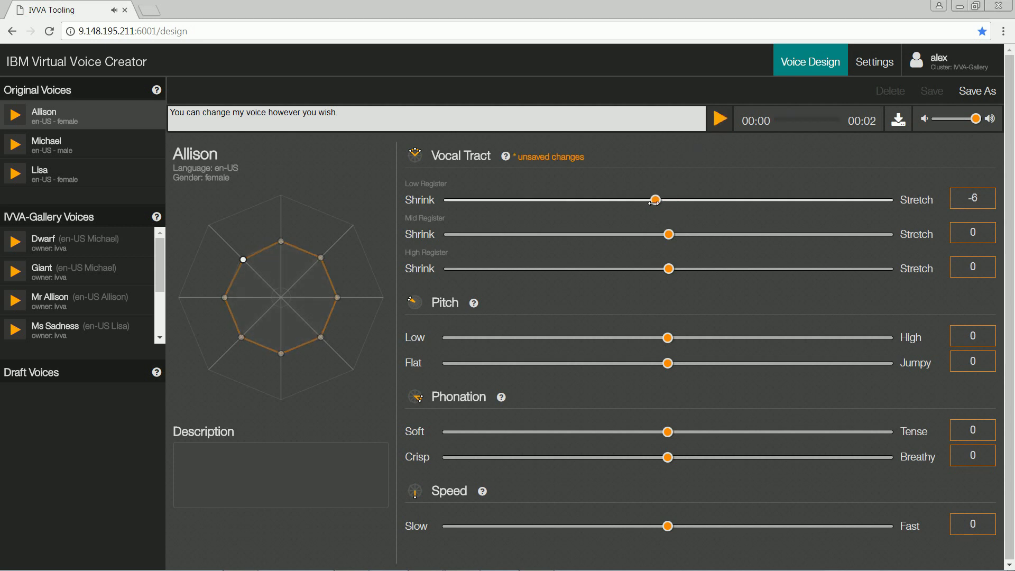
pyautogui.moveTo(668, 233); pyautogui.dragTo(561, 234)
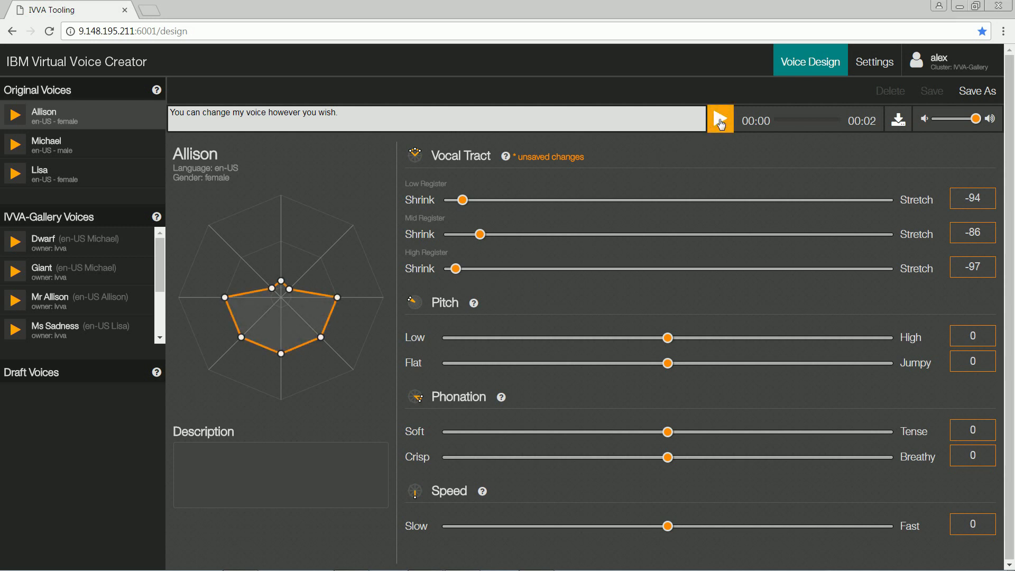
pyautogui.click(720, 119)
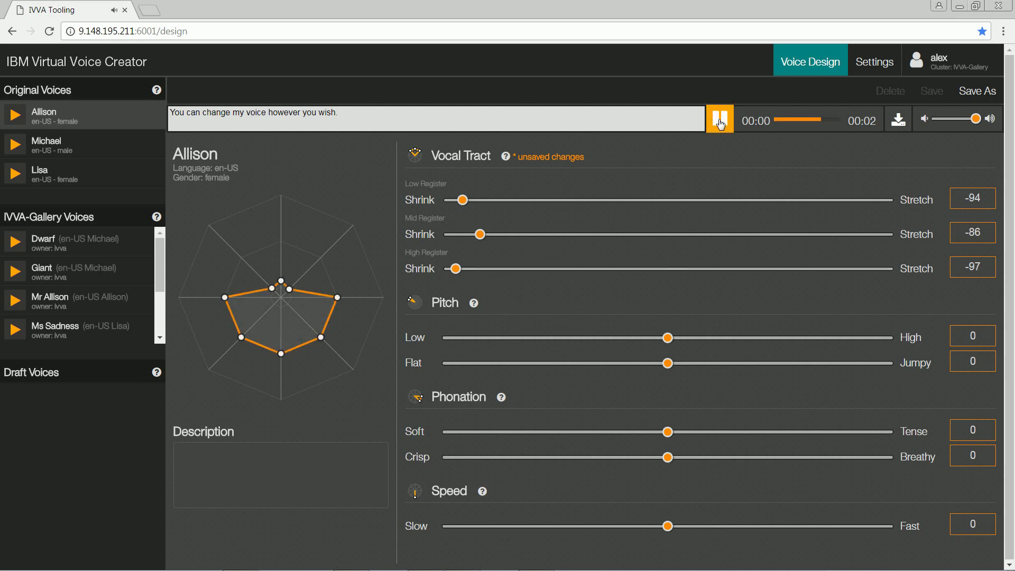
pyautogui.click(719, 119)
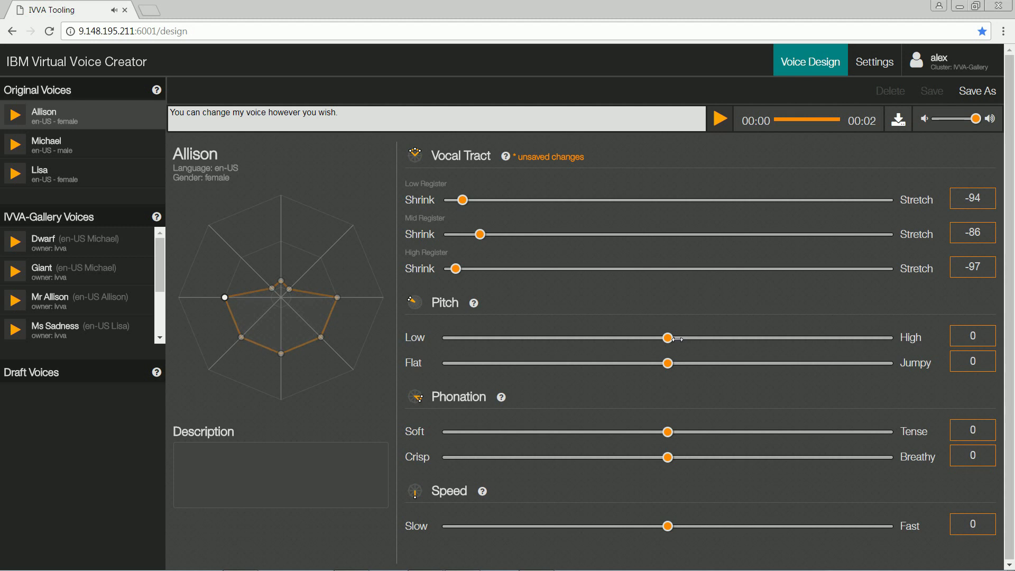
# Step: Set Pitch to -78 toward Low and intonation to 88 toward Jumpy
pyautogui.moveTo(667, 336); pyautogui.dragTo(507, 337)
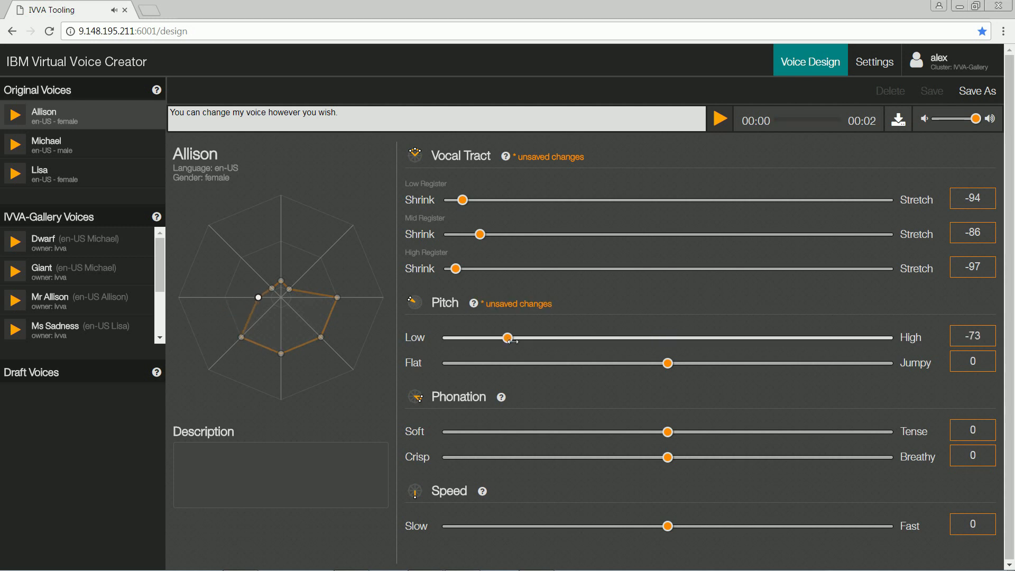
pyautogui.moveTo(507, 337); pyautogui.dragTo(495, 337)
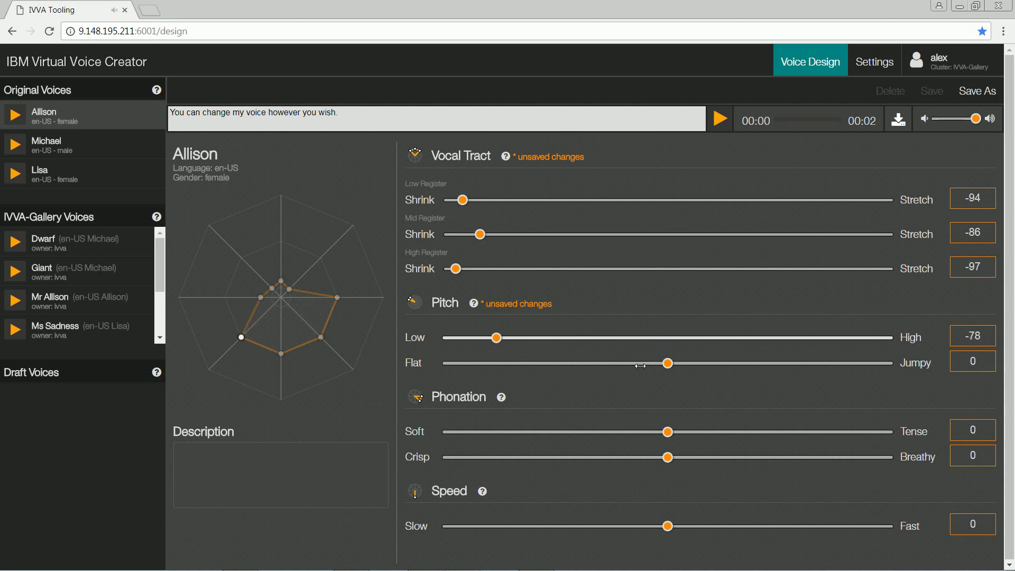
pyautogui.moveTo(667, 363); pyautogui.dragTo(737, 362)
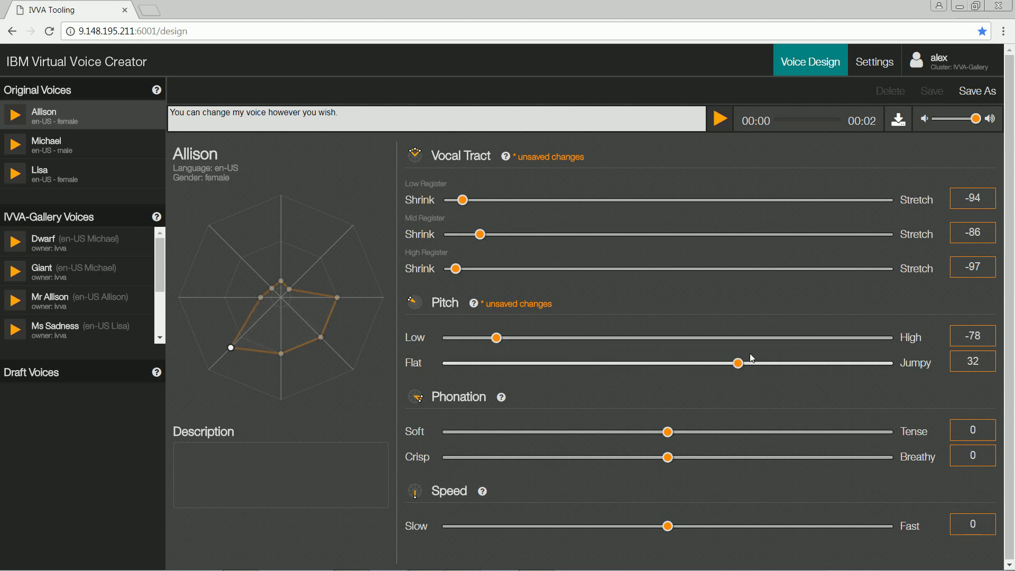
pyautogui.moveTo(737, 362); pyautogui.dragTo(859, 362)
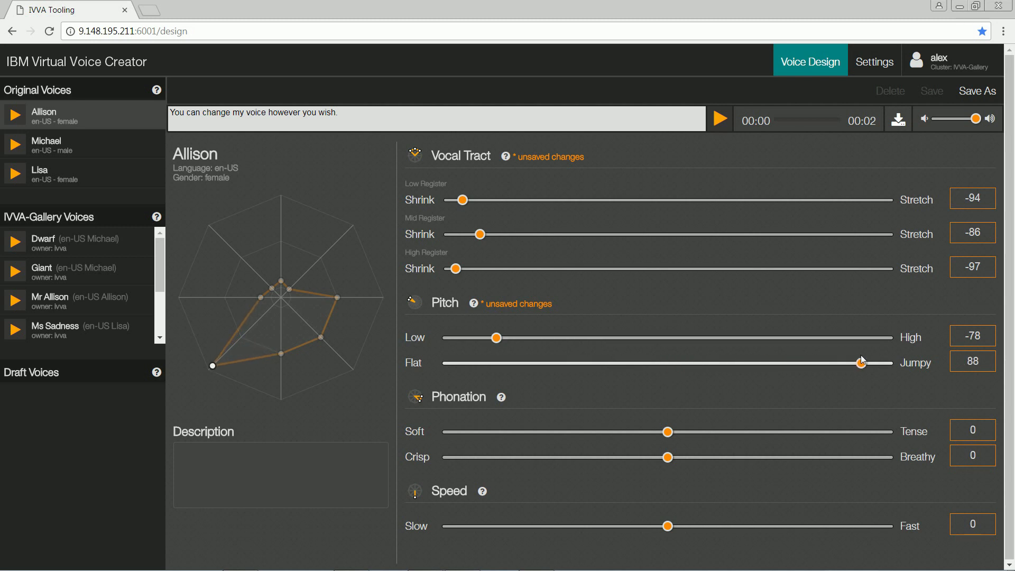
pyautogui.click(719, 120)
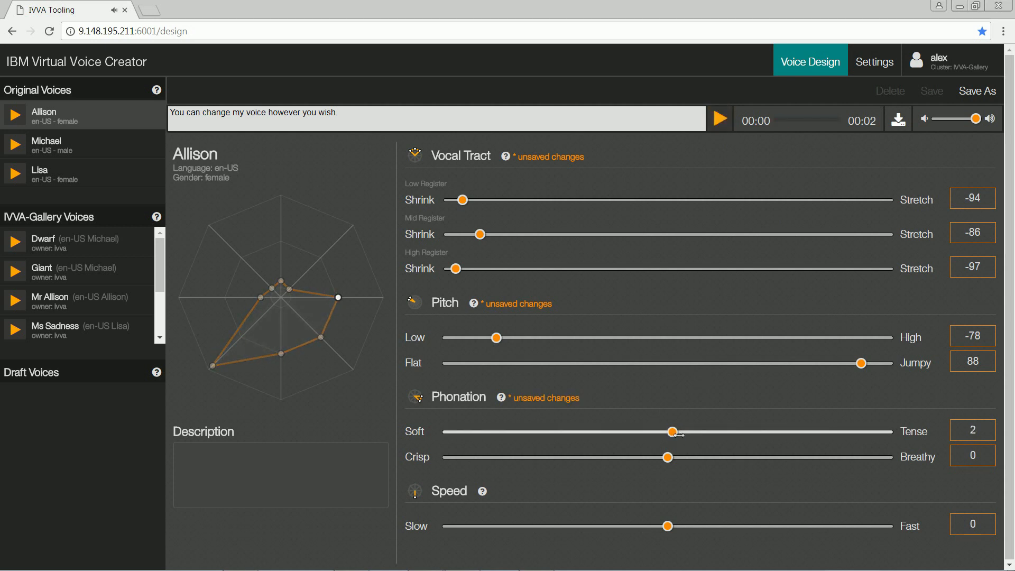
# Step: Make phonation soft at -81 and breathy at 54, then preview the sentence
pyautogui.moveTo(671, 432); pyautogui.dragTo(488, 431)
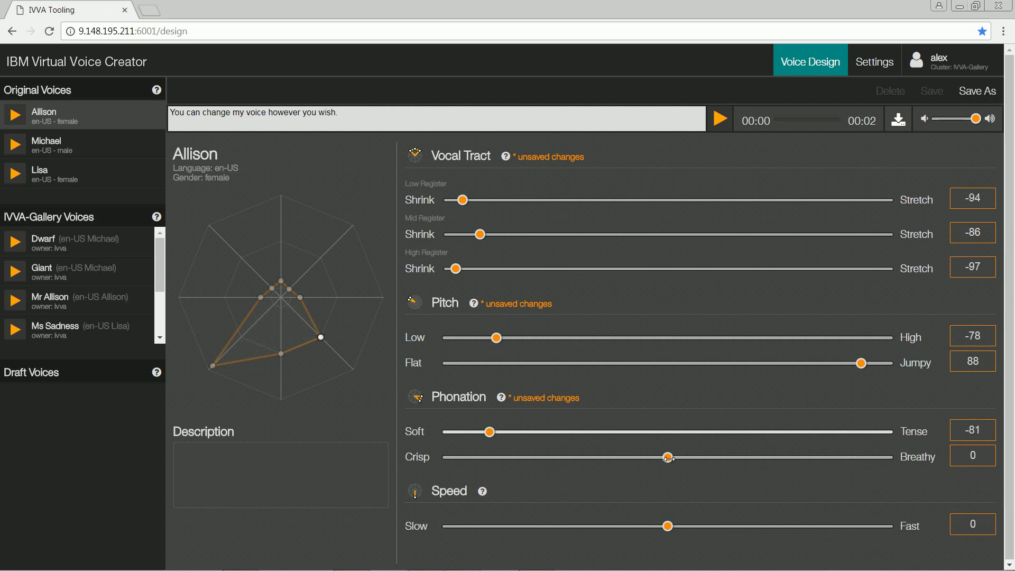
pyautogui.moveTo(667, 457); pyautogui.dragTo(786, 457)
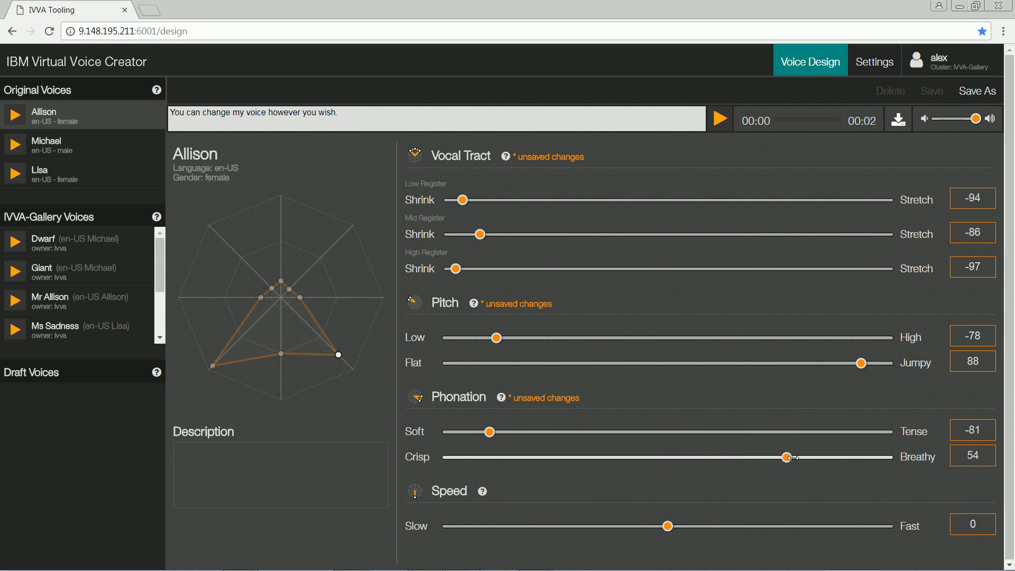
pyautogui.click(720, 119)
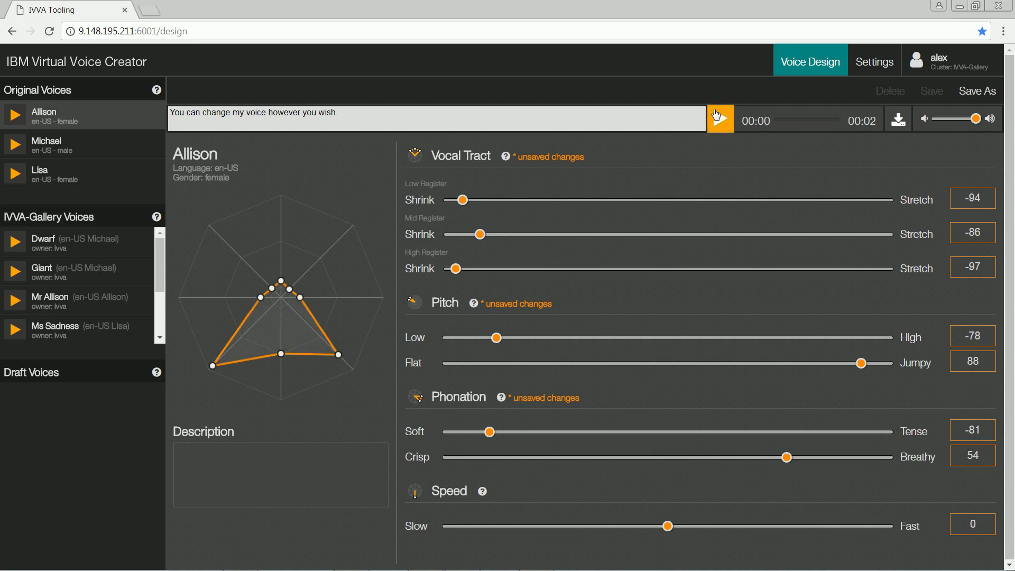
pyautogui.click(720, 119)
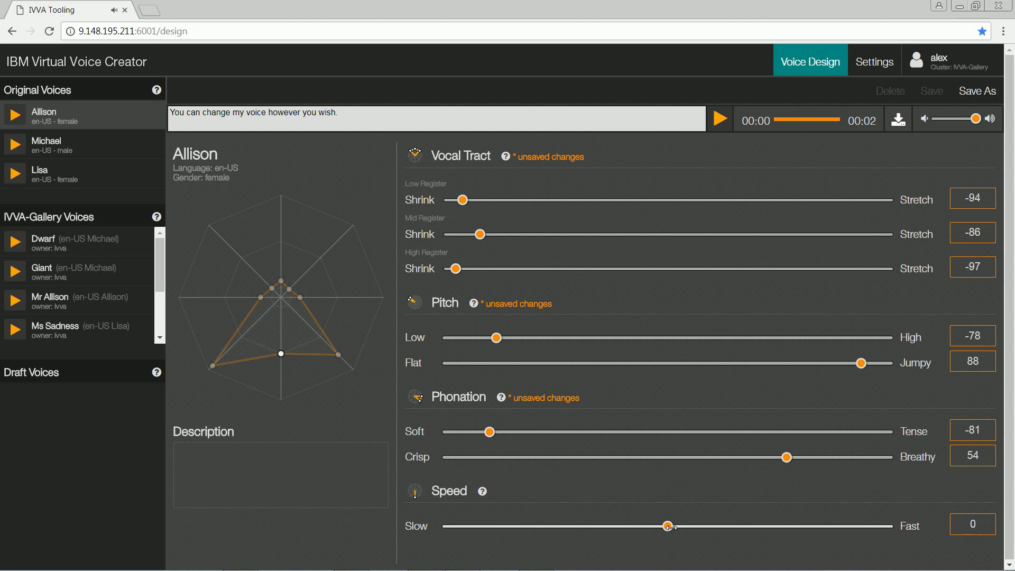
# Step: Slow the Speed to -49 and preview the sentence again
pyautogui.moveTo(667, 526); pyautogui.dragTo(558, 525)
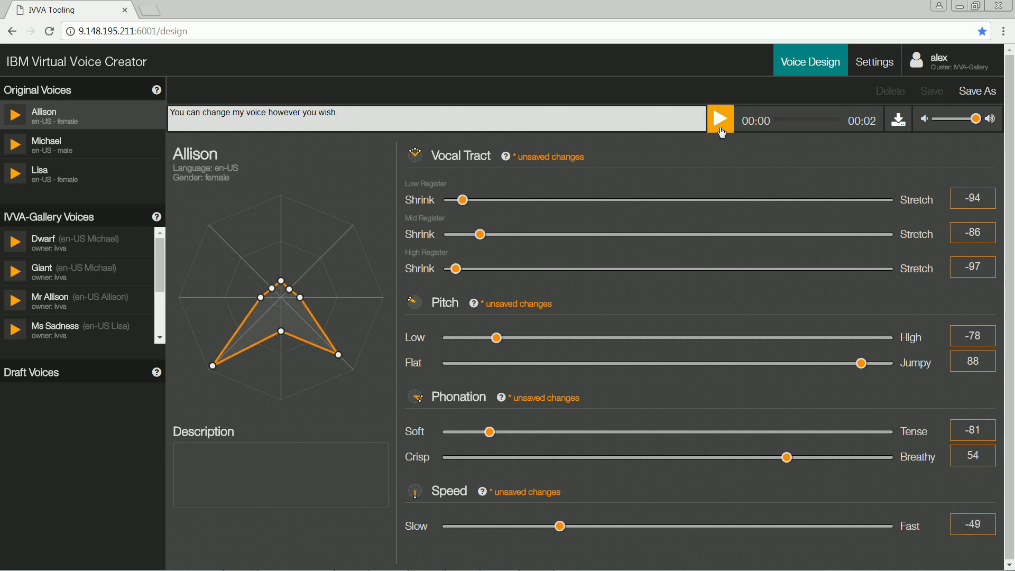
pyautogui.click(720, 118)
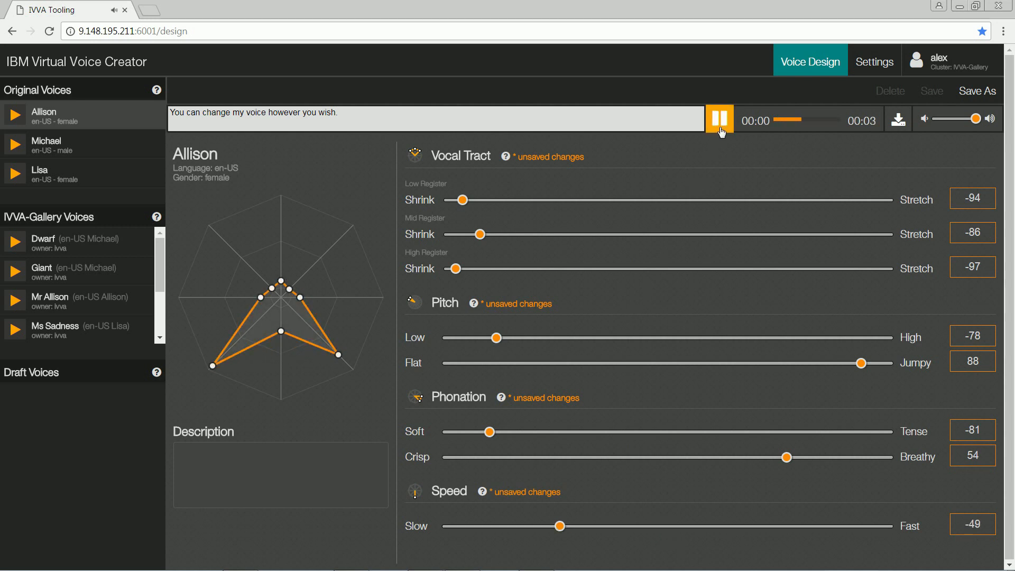
pyautogui.click(720, 120)
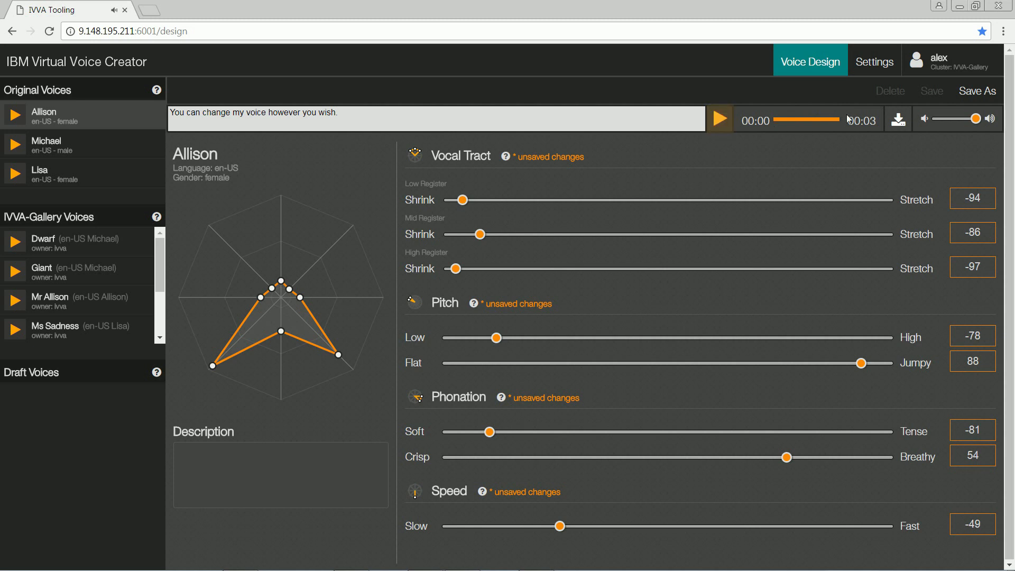
# Step: Save the modified voice to the gallery under the name 'Witch'
pyautogui.click(976, 91)
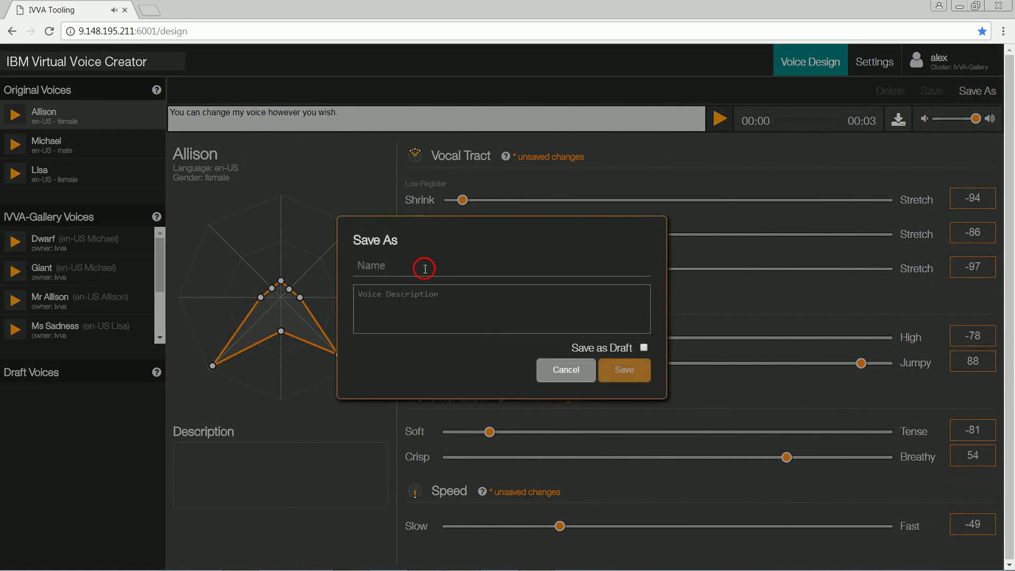
pyautogui.write('Wit')
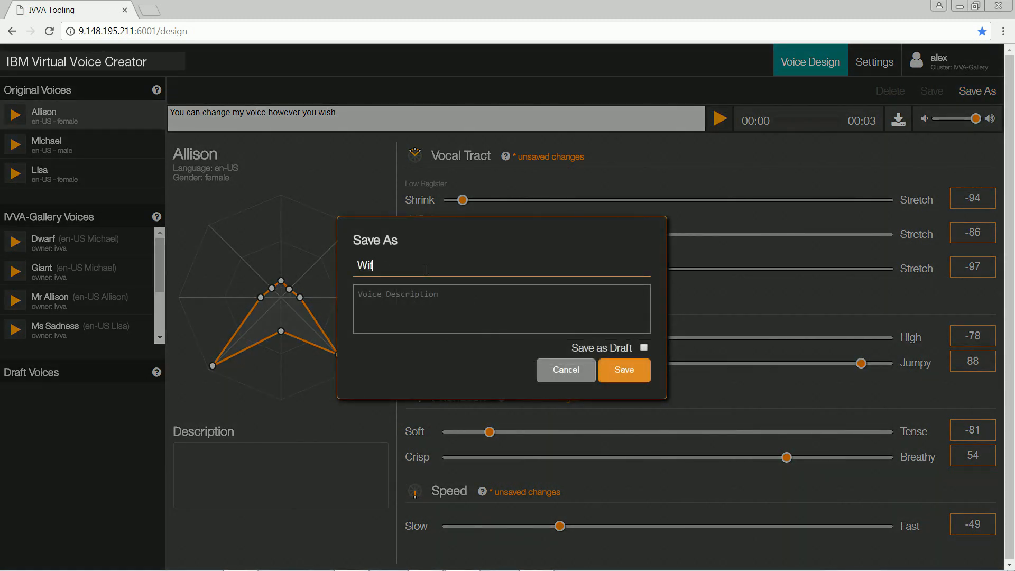
pyautogui.write('ch')
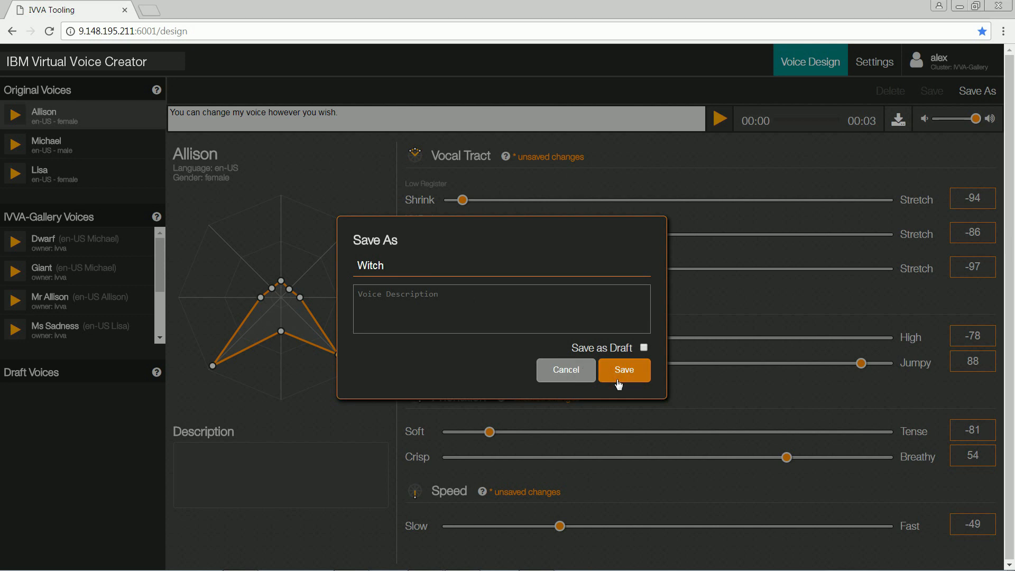
pyautogui.click(623, 370)
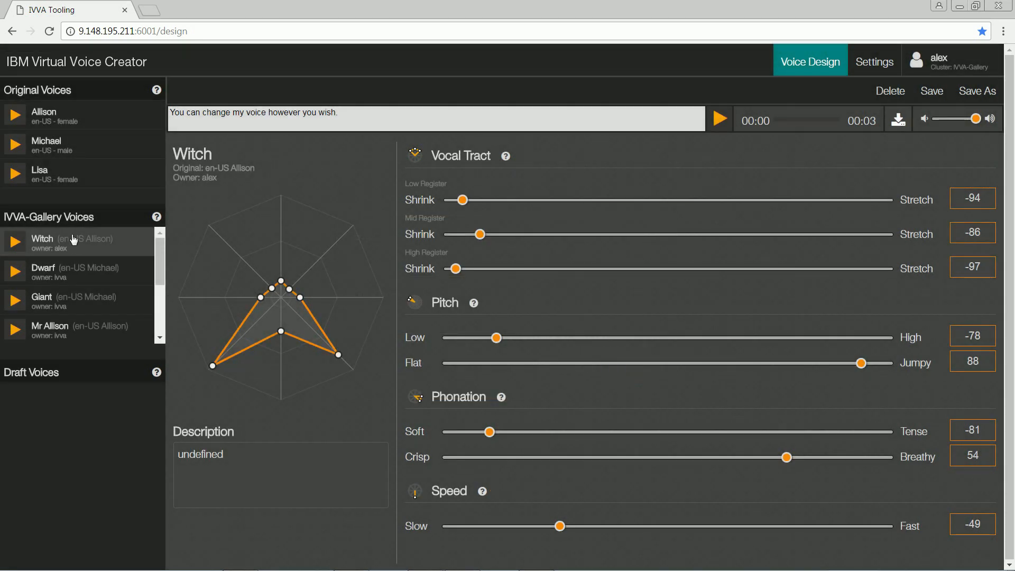
pyautogui.click(69, 271)
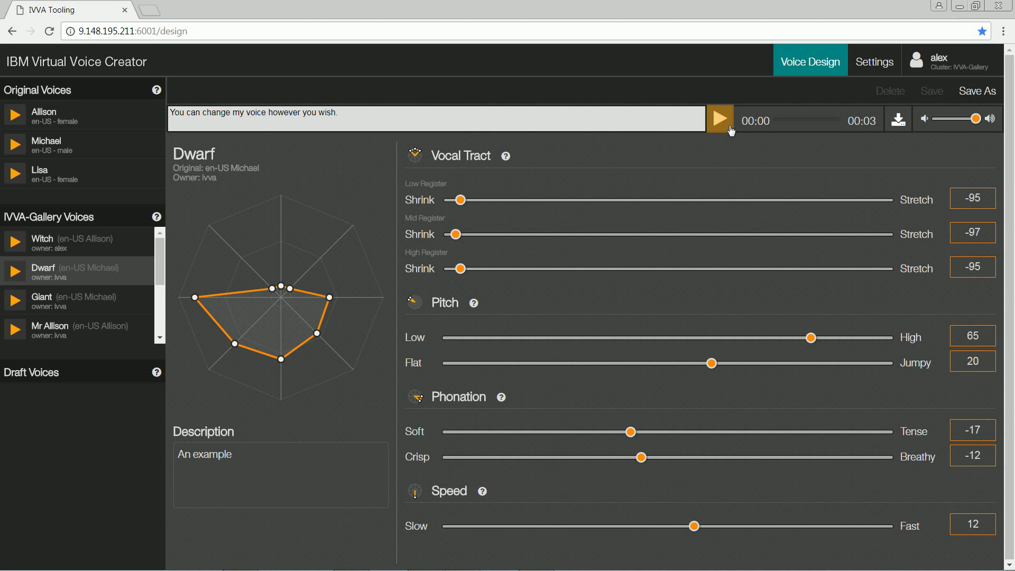
pyautogui.click(719, 120)
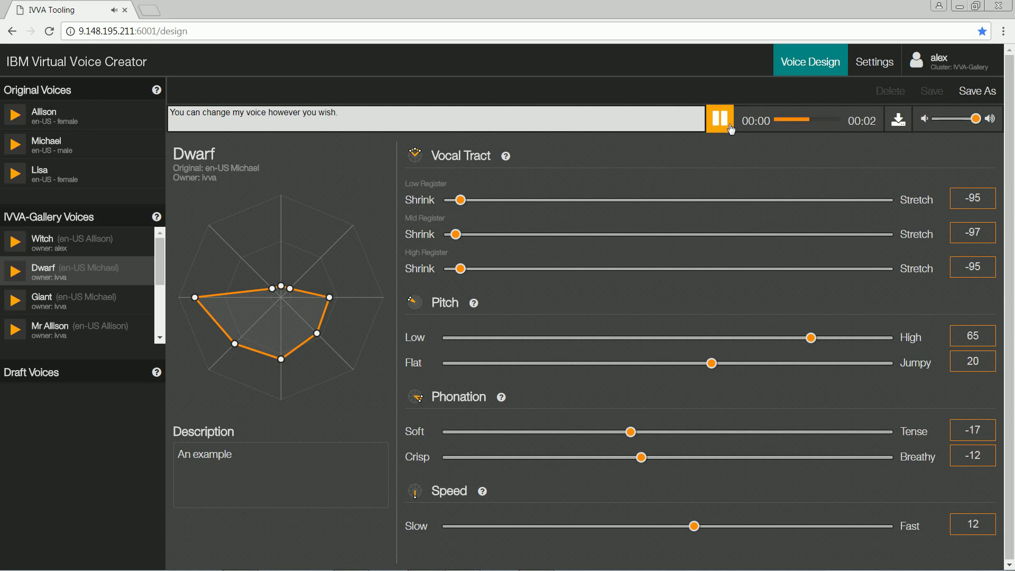
pyautogui.click(59, 302)
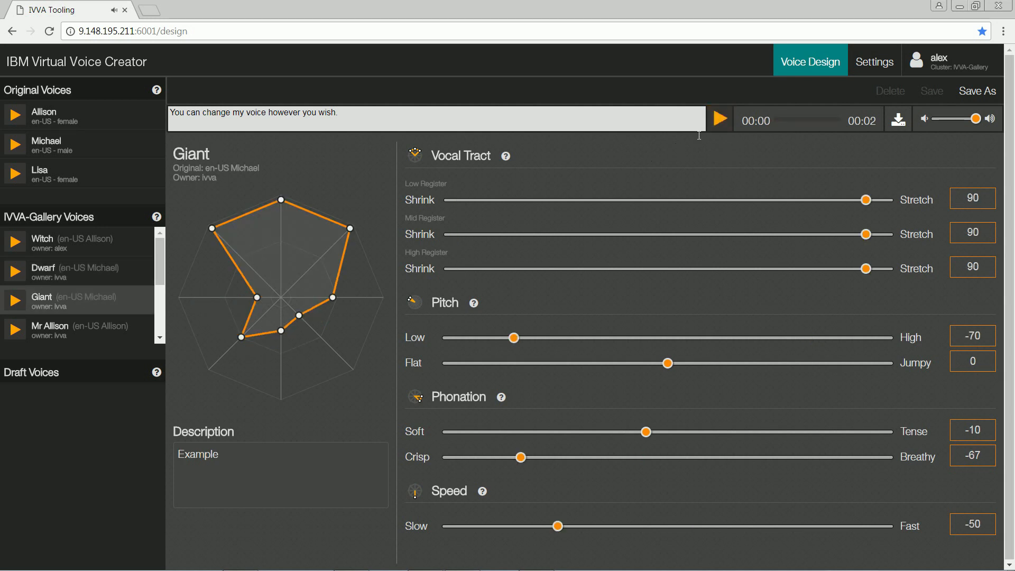
pyautogui.click(719, 119)
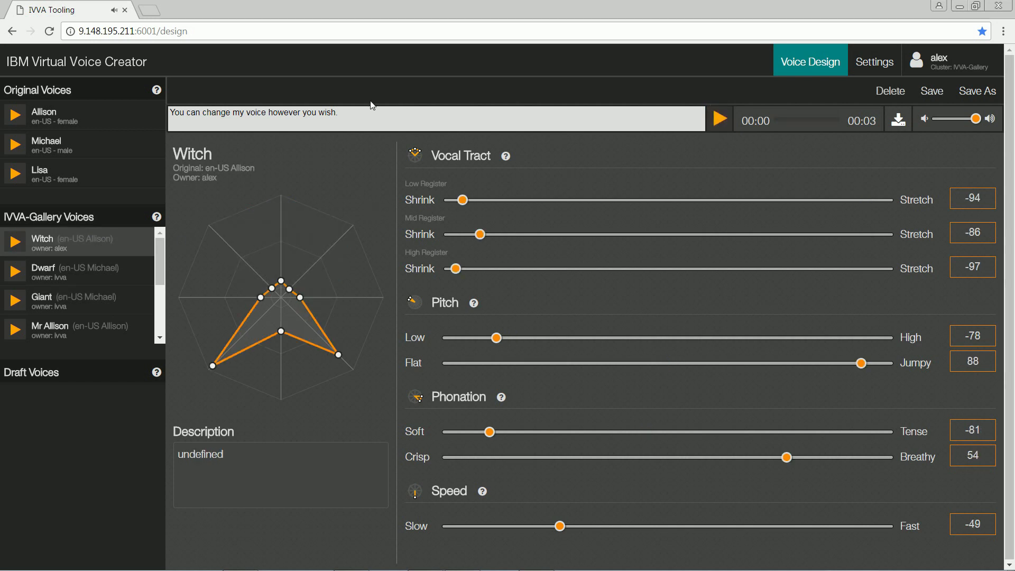
# Step: Have Witch say "Where is my magic mirror?" and download it as ivva-voice.wav
pyautogui.write('Where')
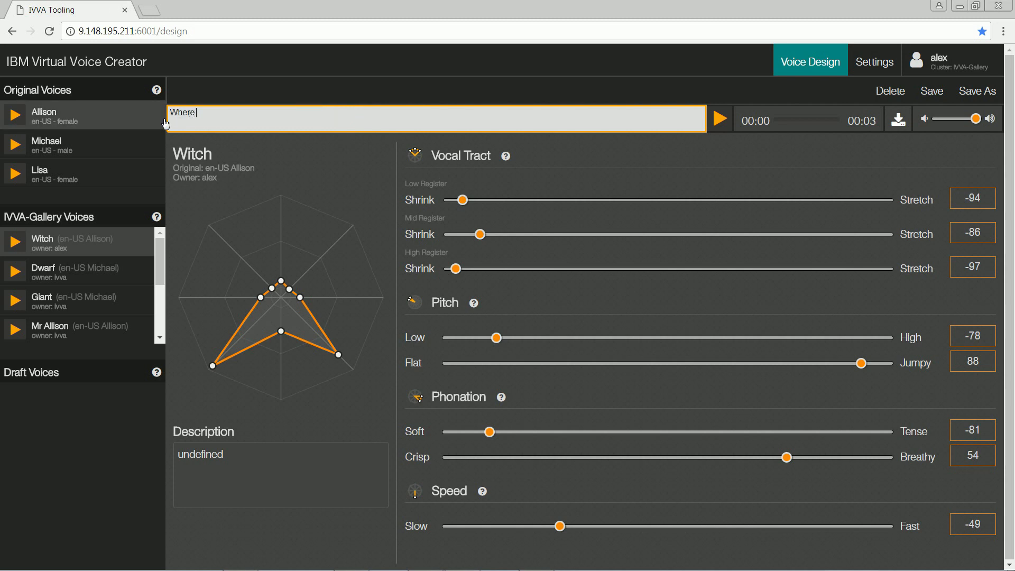
pyautogui.write('is my magic mirror?')
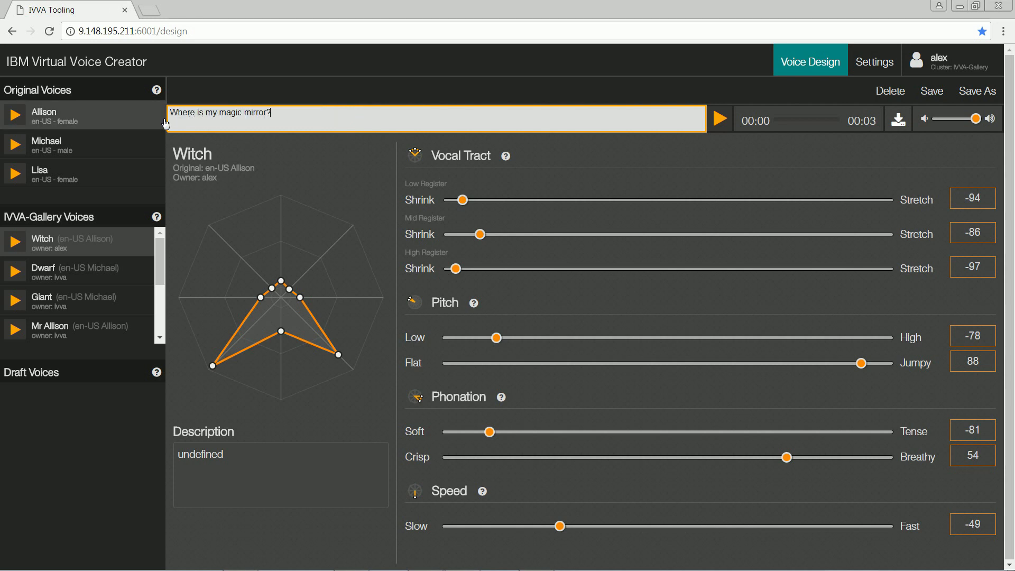
pyautogui.click(720, 119)
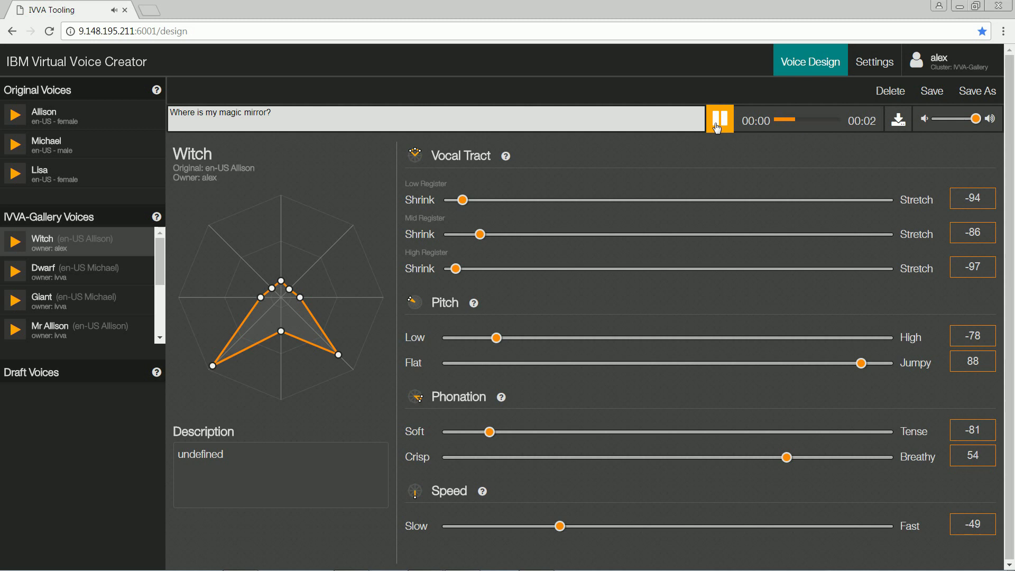
pyautogui.click(720, 120)
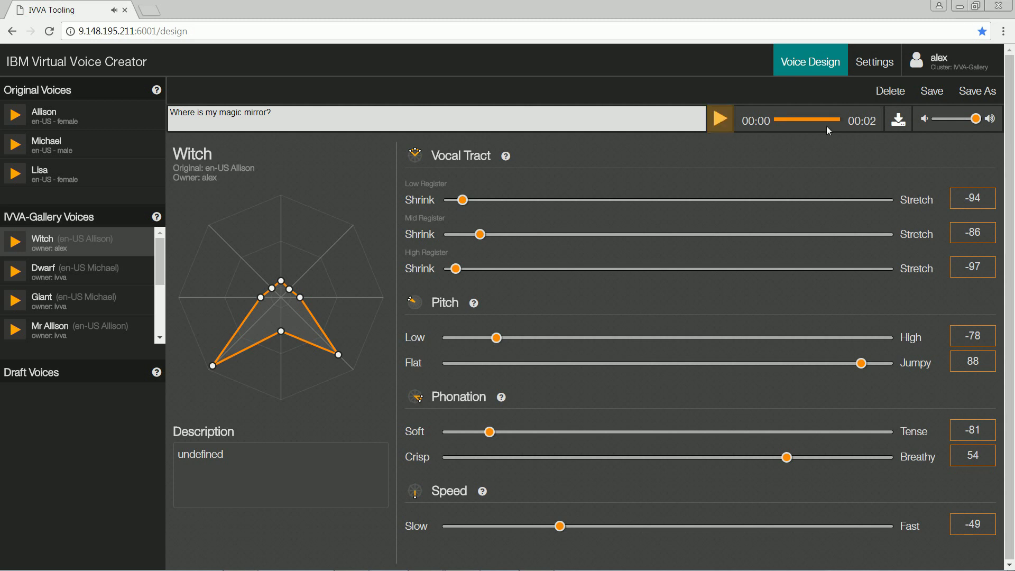
pyautogui.click(908, 119)
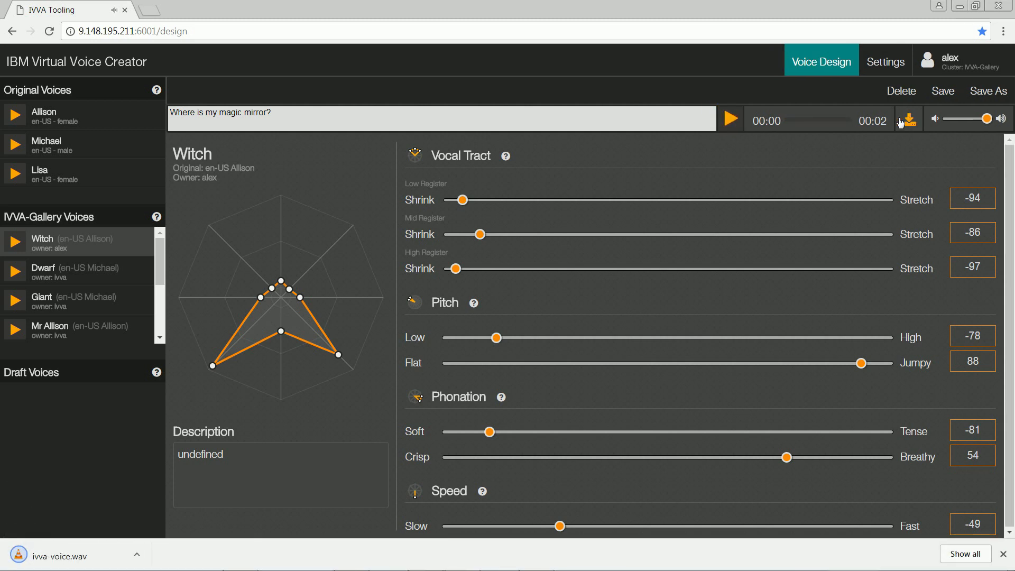